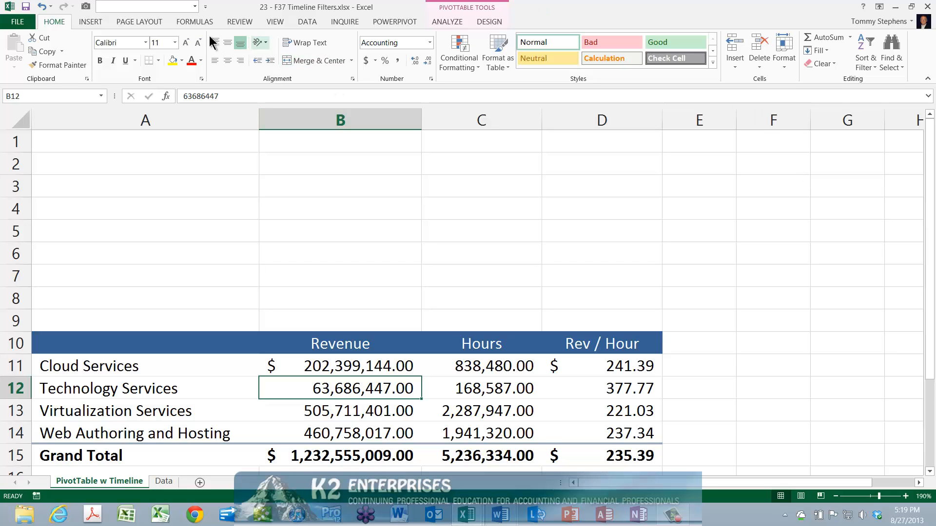
Insert a timeline on the Date field for the revenue PivotTable.
click(90, 22)
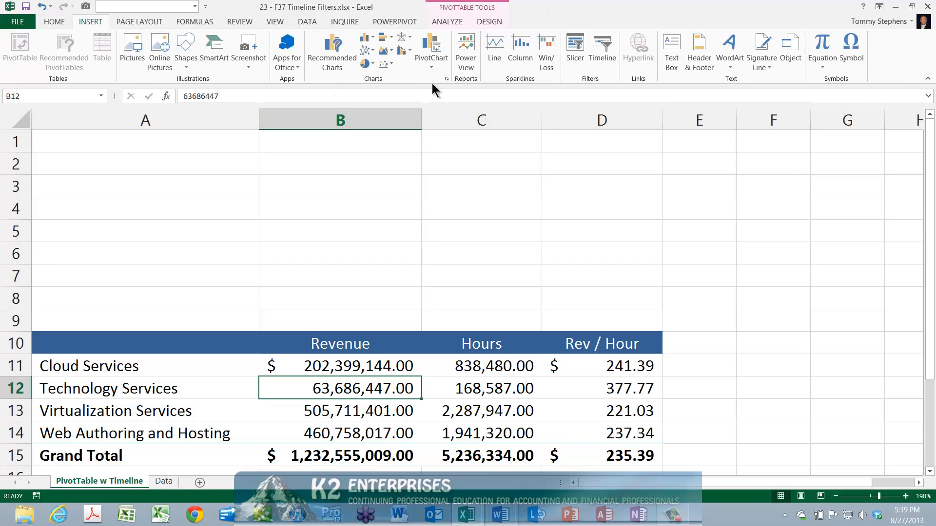
click(602, 48)
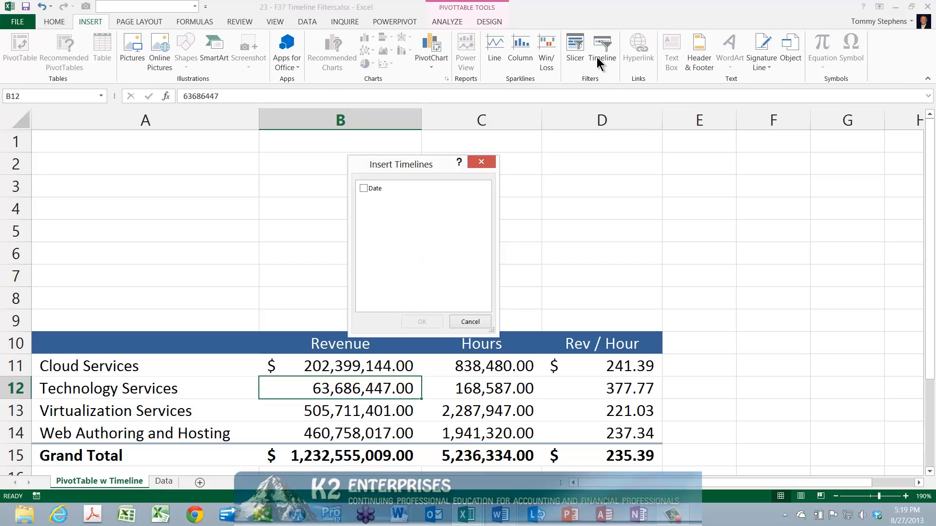
click(364, 188)
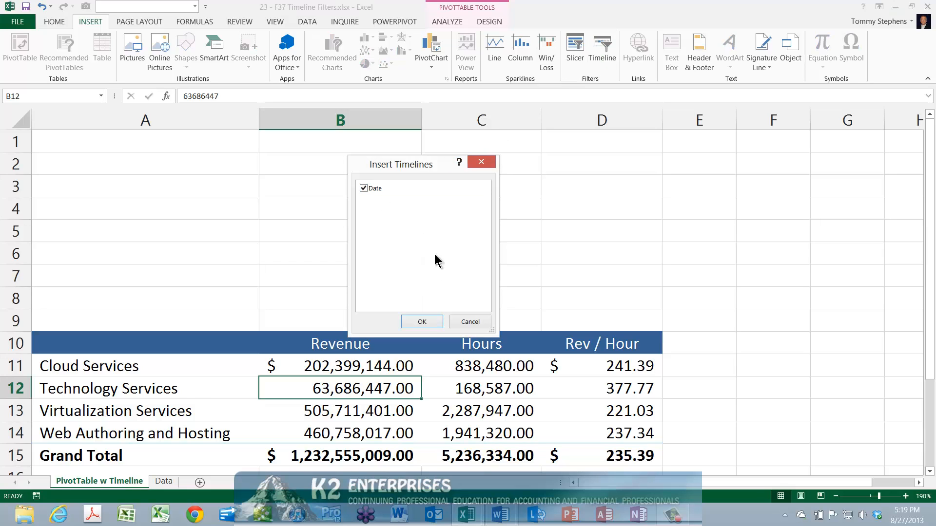
click(421, 321)
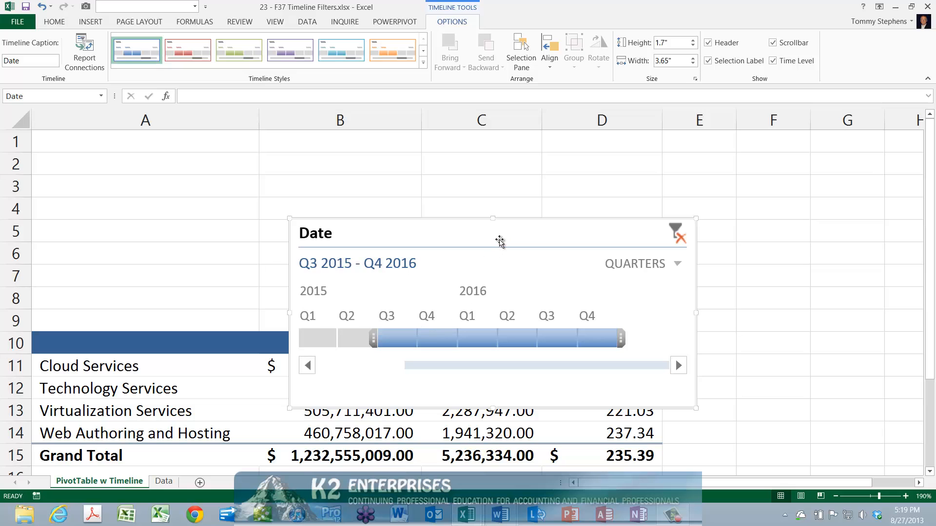
Drag the Date timeline into rows 1–9 above the PivotTable, spanning columns A to D.
drag(500, 242, 284, 147)
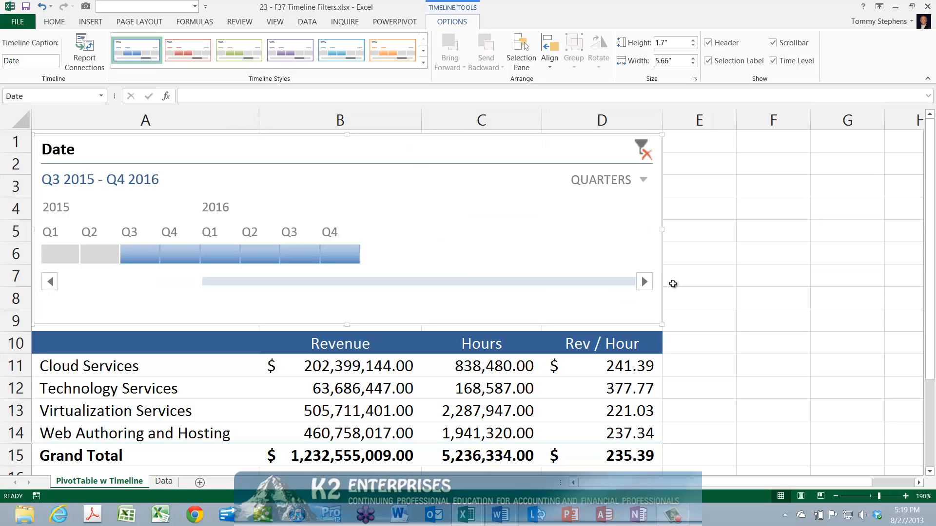
mouse_move(432, 78)
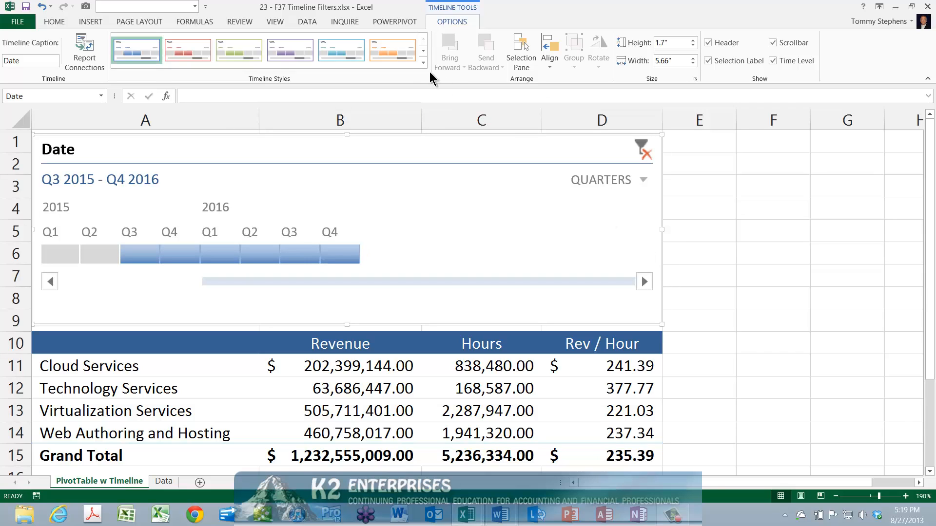
Apply Timeline Style Dark 4 to the Date timeline.
click(423, 63)
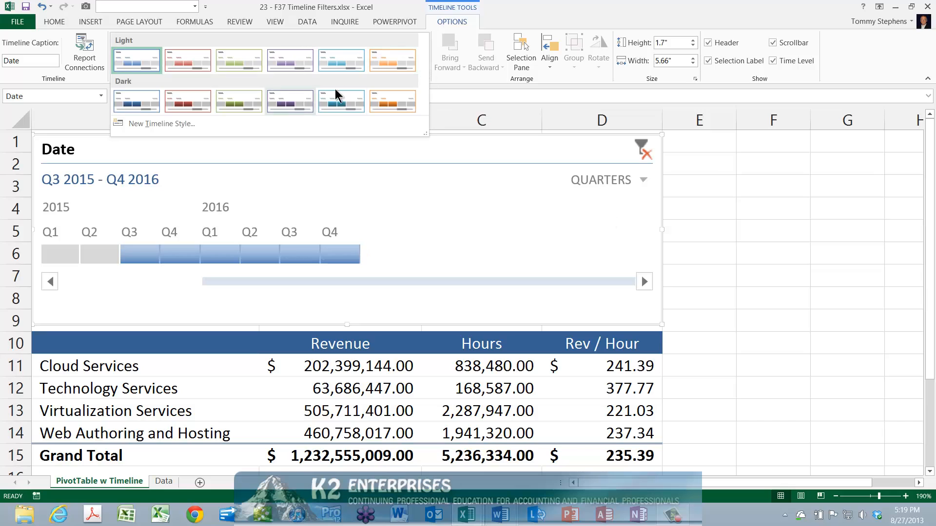
mouse_move(238, 101)
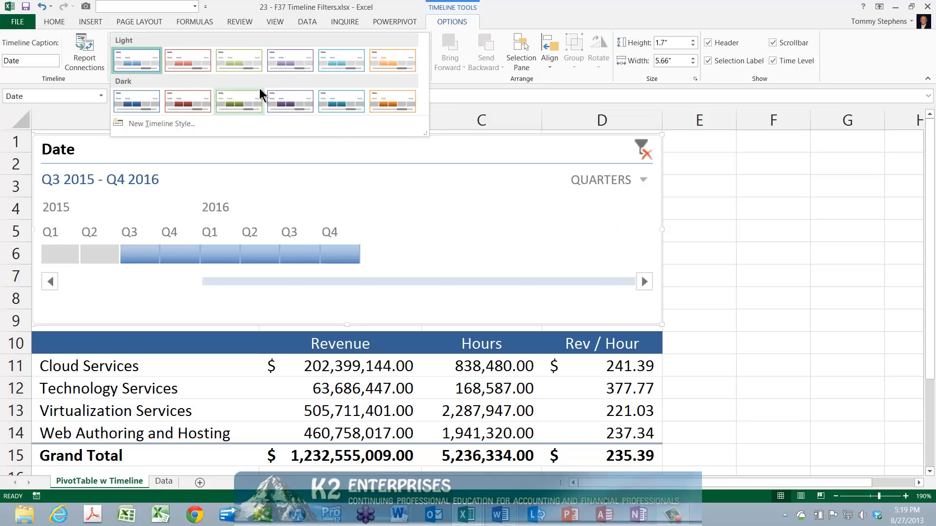
mouse_move(290, 101)
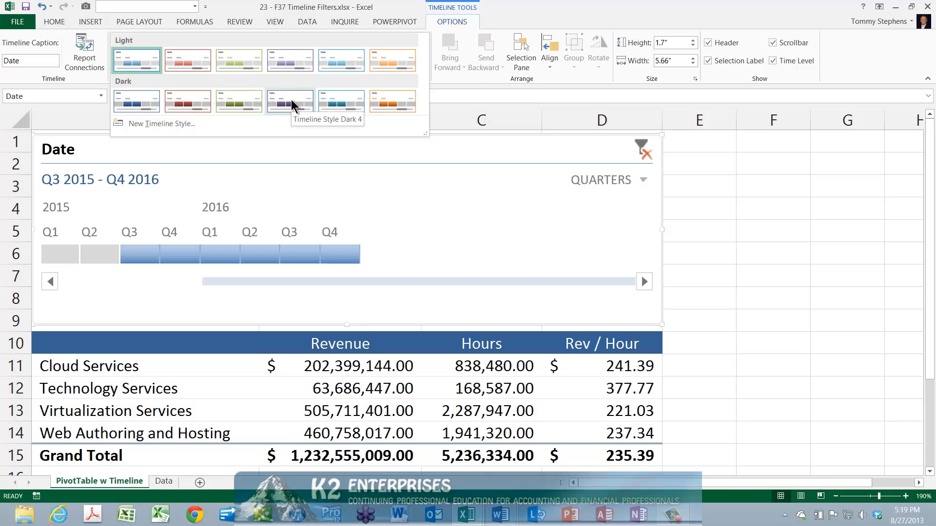
click(289, 101)
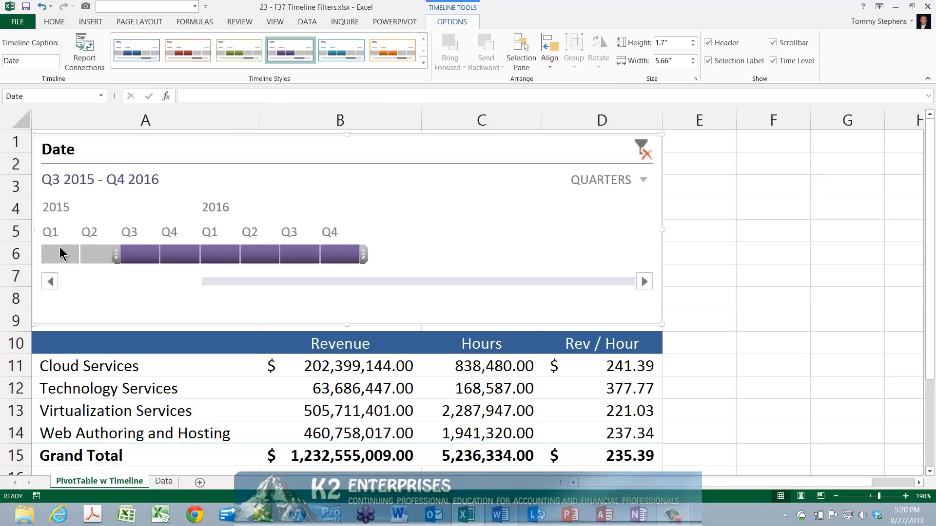
Try timeline selections from Q2 2015 extending through Q2 and Q3 2016.
click(89, 254)
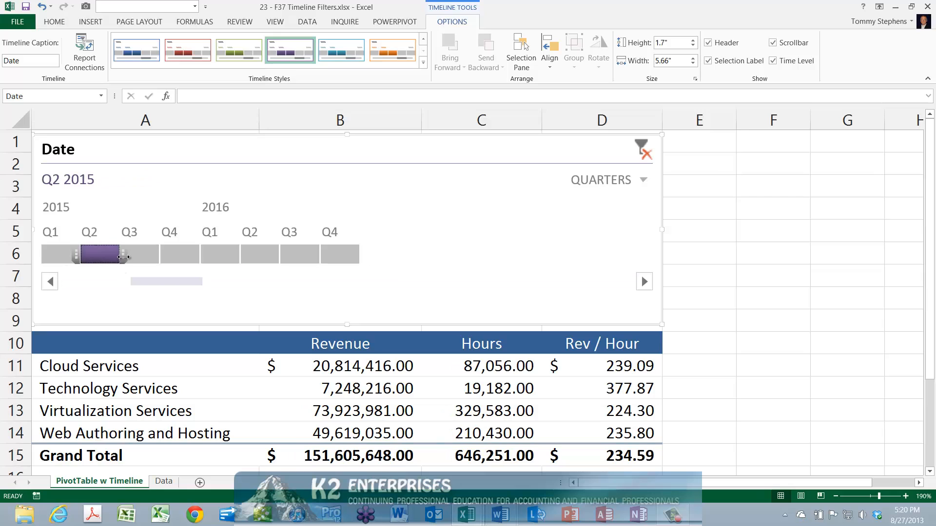
drag(119, 255, 279, 255)
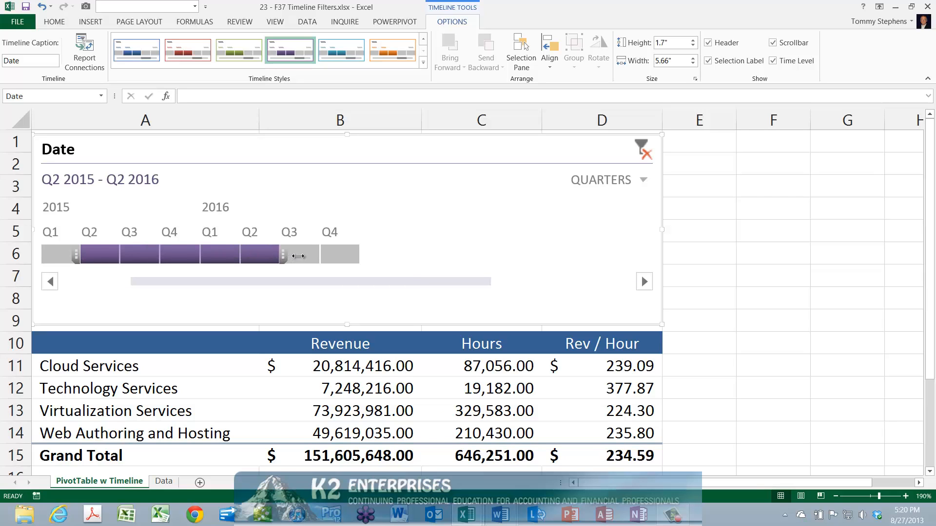
drag(281, 256, 322, 255)
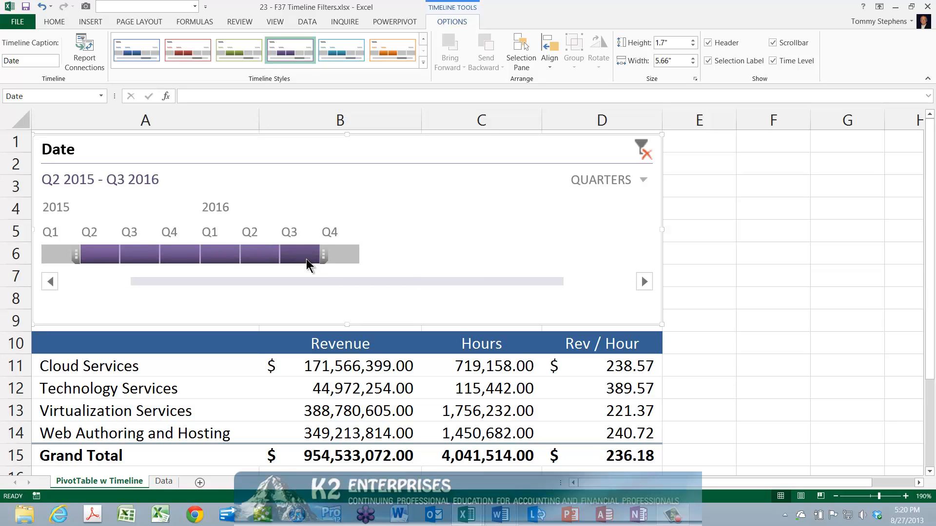
mouse_move(315, 264)
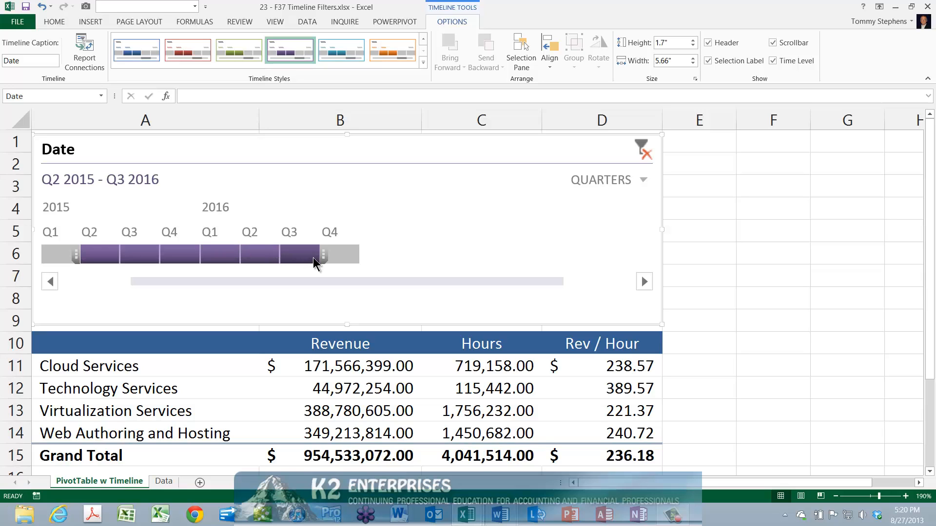
Select Q3 2015 and extend the timeline selection through Q1 2016.
click(250, 254)
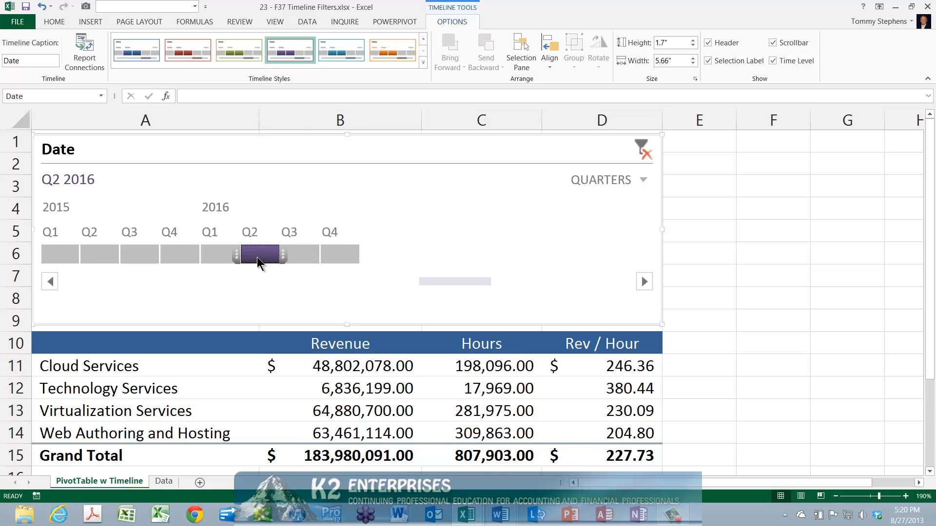
click(129, 253)
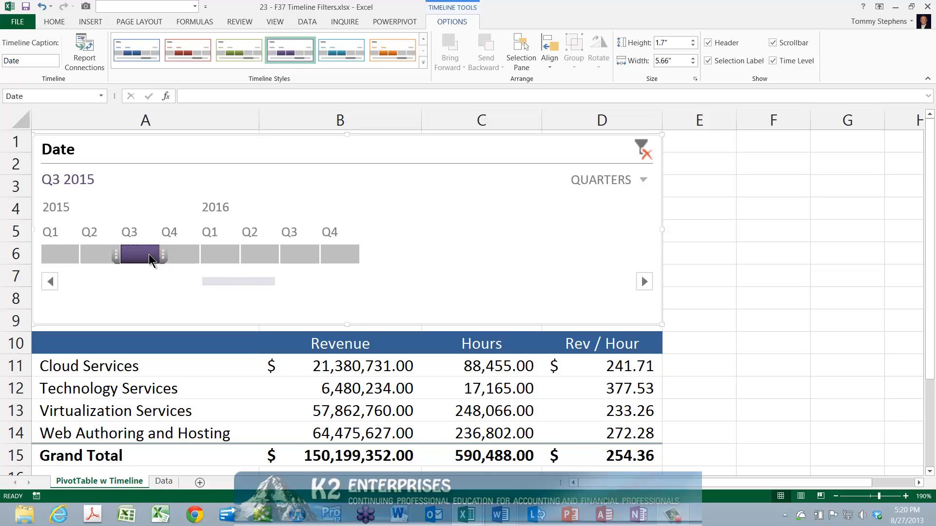
drag(160, 255, 242, 254)
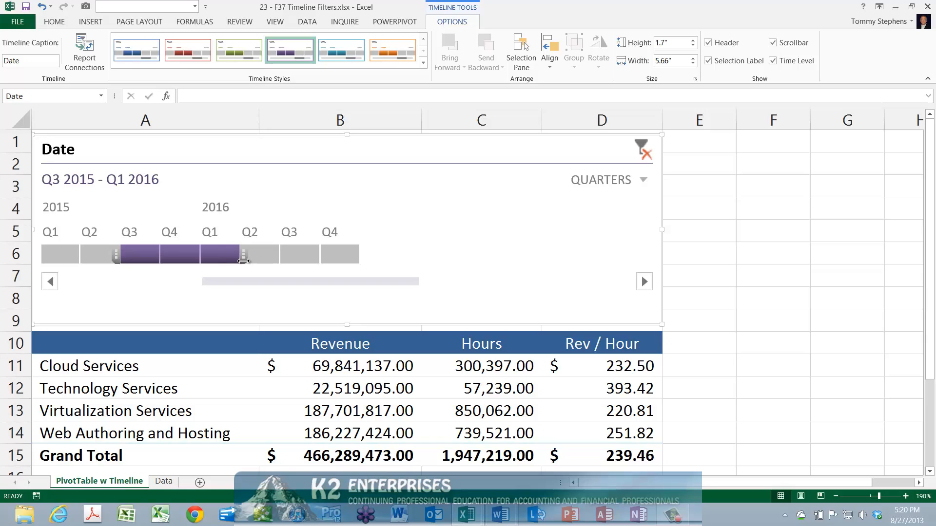
mouse_move(596, 247)
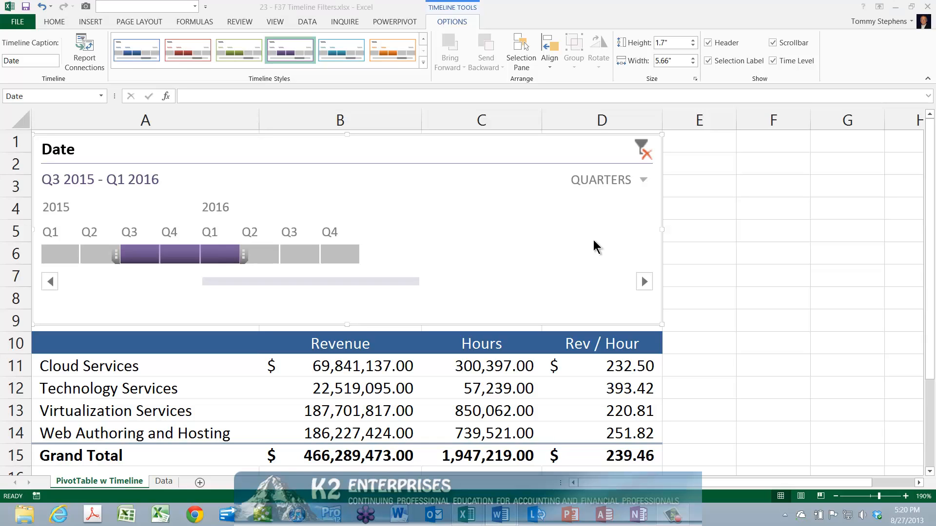